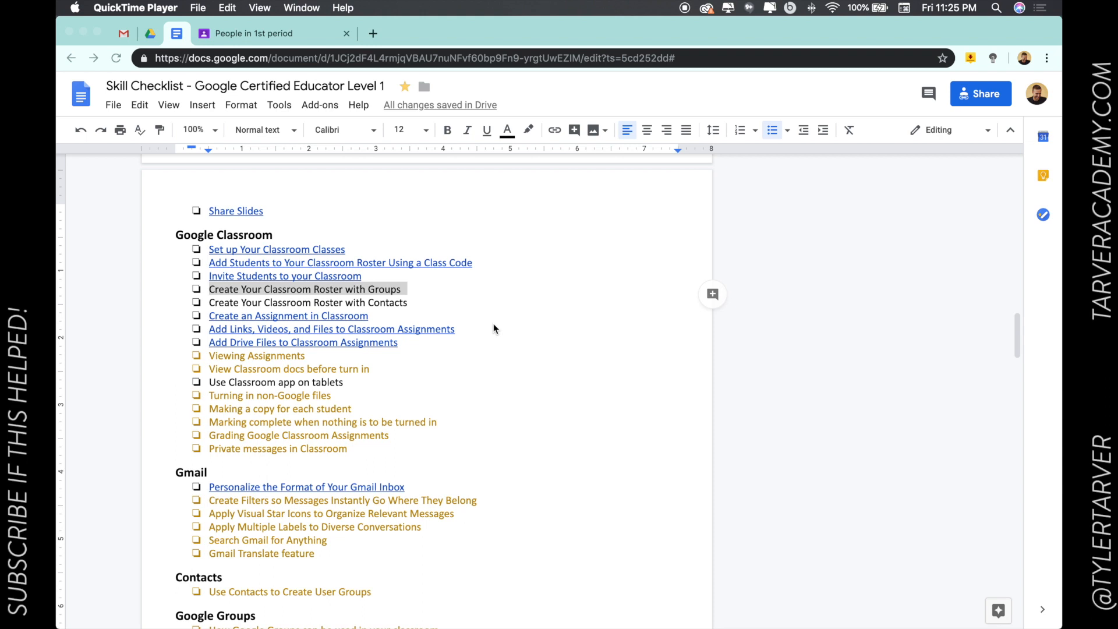
{"action": "mouse_move", "coordinate": [291, 296]}
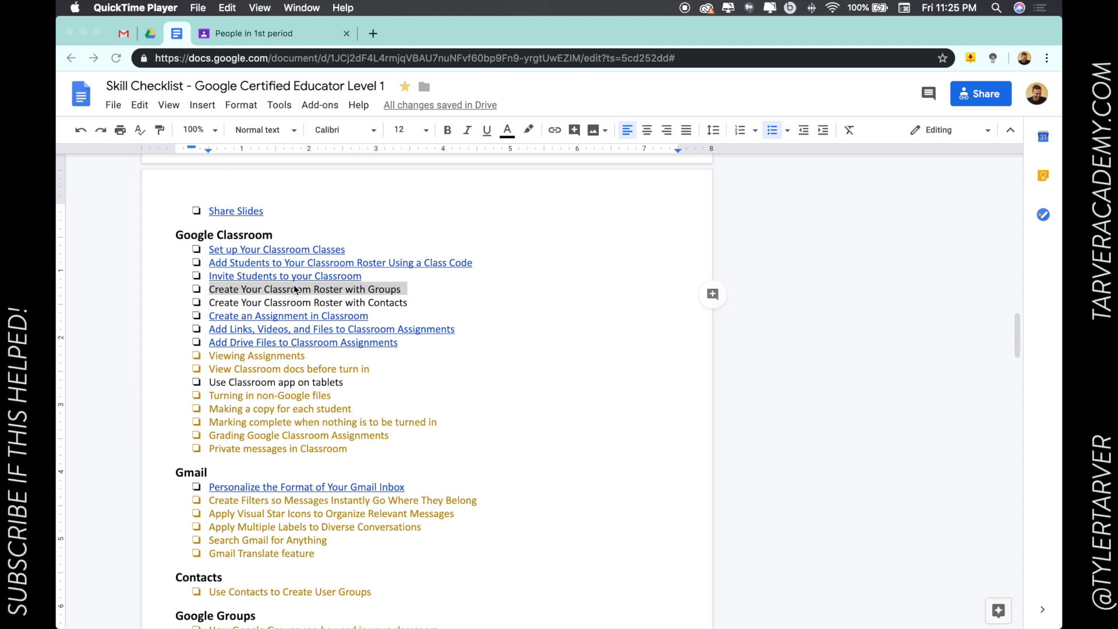
{"action": "mouse_move", "coordinate": [240, 242]}
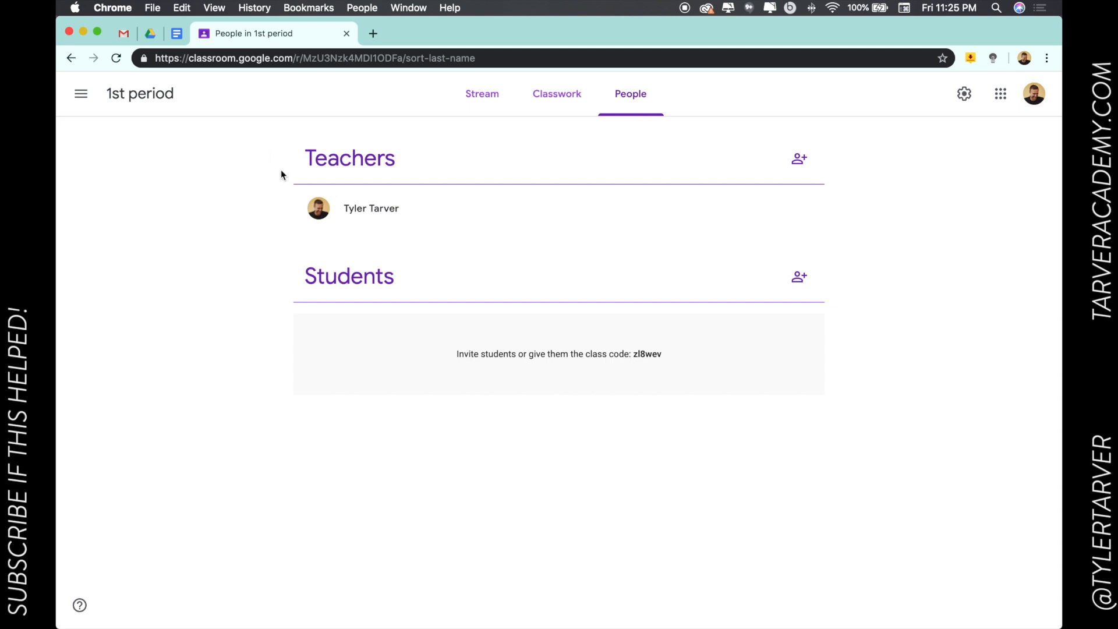
Invite the '1st Period' Google Group to the class roster from the People page.
{"action": "left_click", "coordinate": [482, 93]}
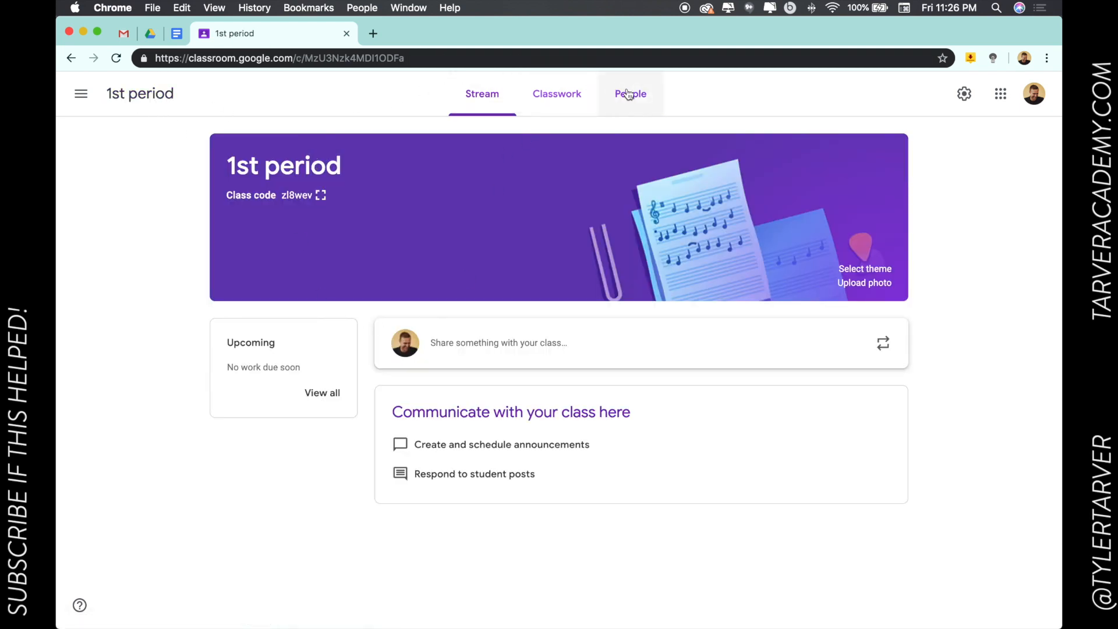
{"action": "left_click", "coordinate": [630, 93]}
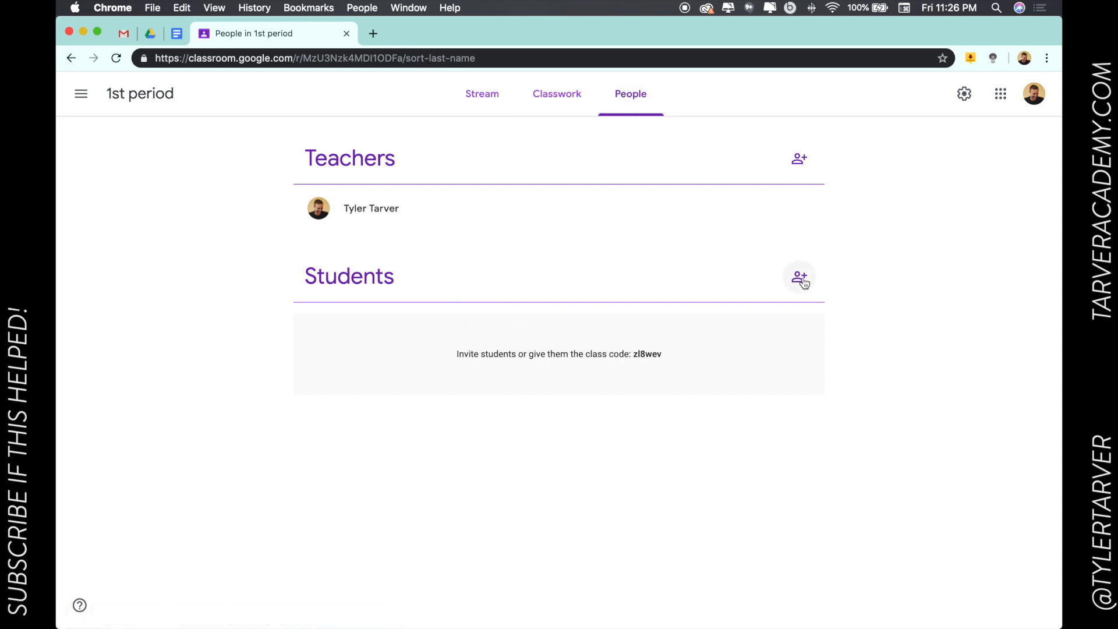
{"action": "left_click", "coordinate": [799, 278]}
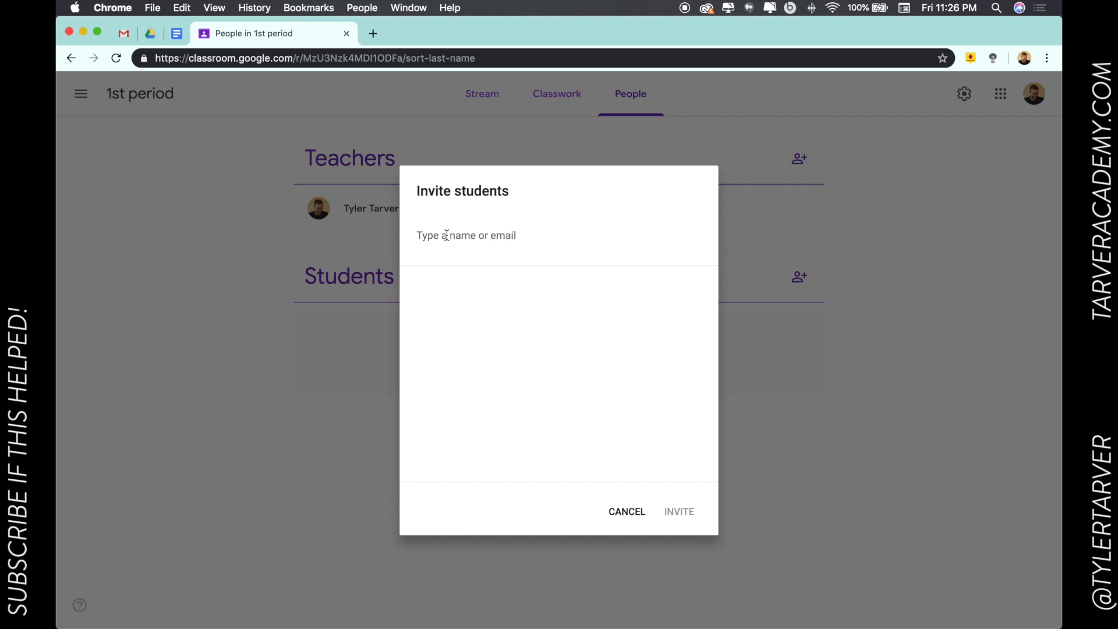
{"action": "type", "text": "1st Period"}
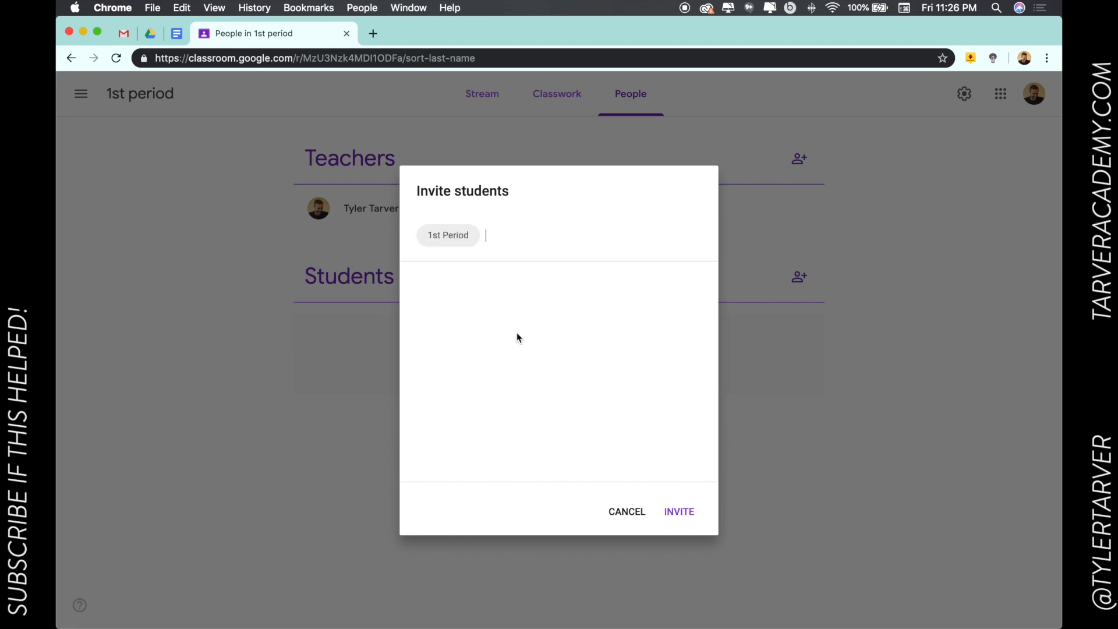
{"action": "left_click", "coordinate": [678, 511]}
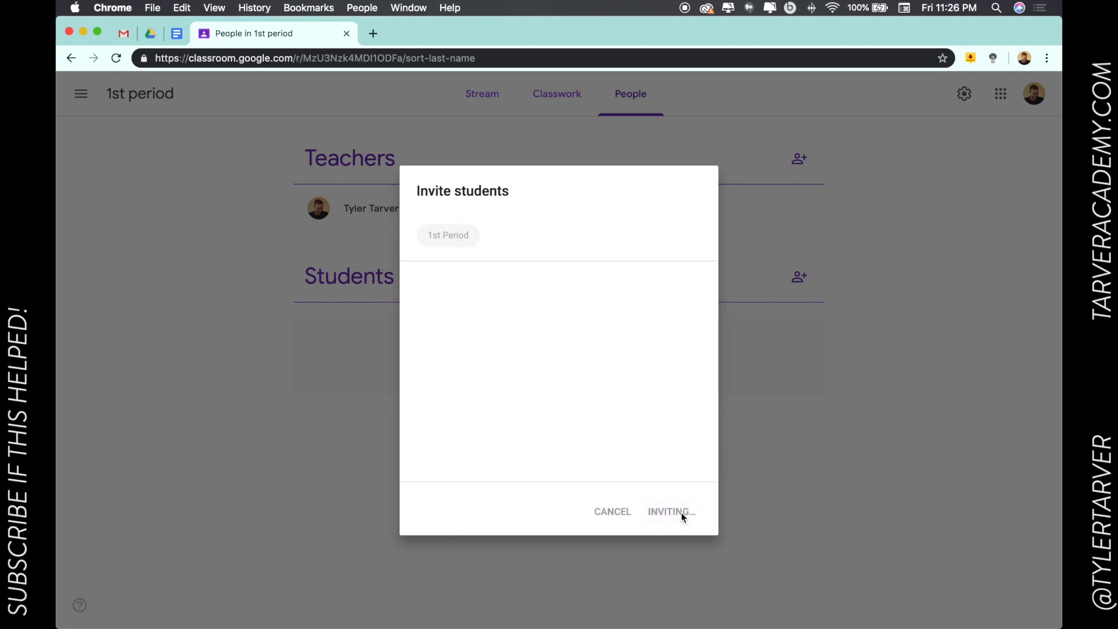
{"action": "left_click", "coordinate": [669, 511]}
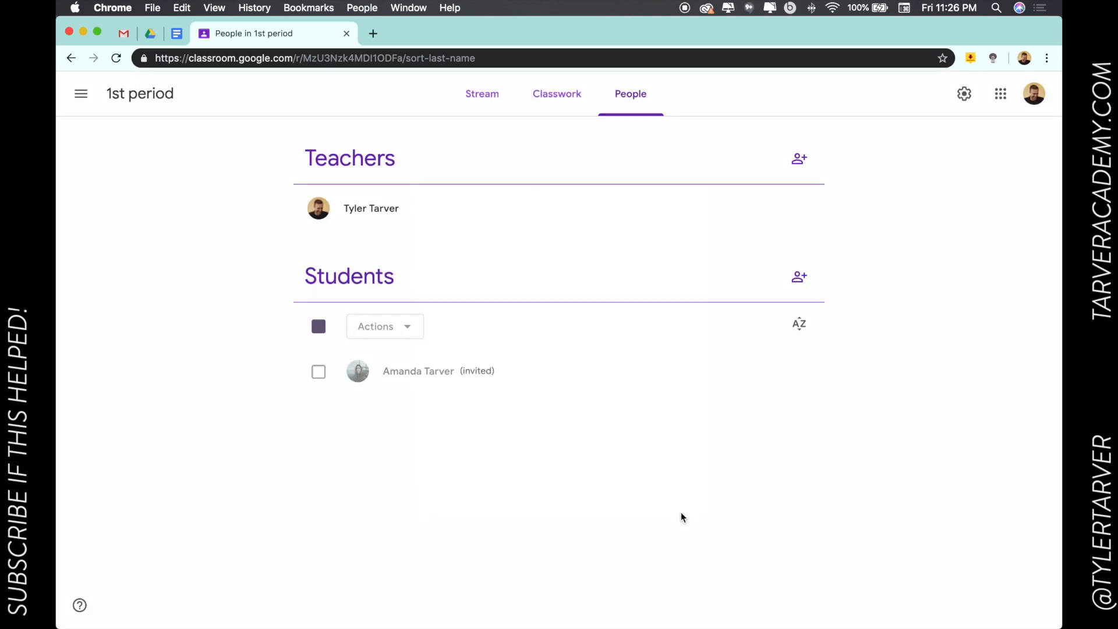
{"action": "left_click", "coordinate": [317, 326]}
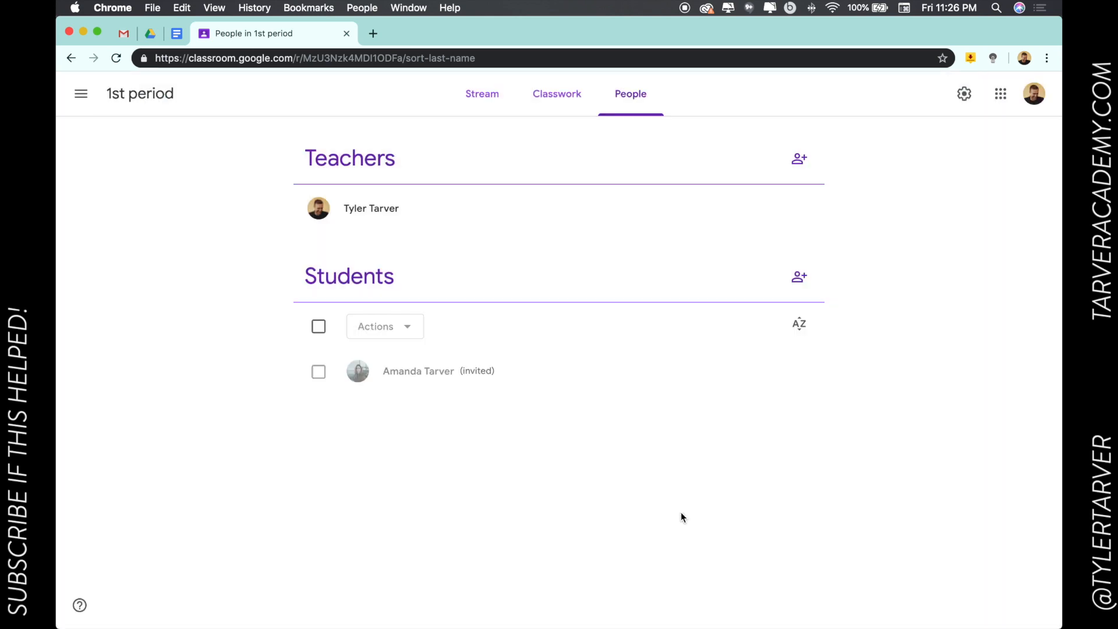
{"action": "mouse_move", "coordinate": [424, 367]}
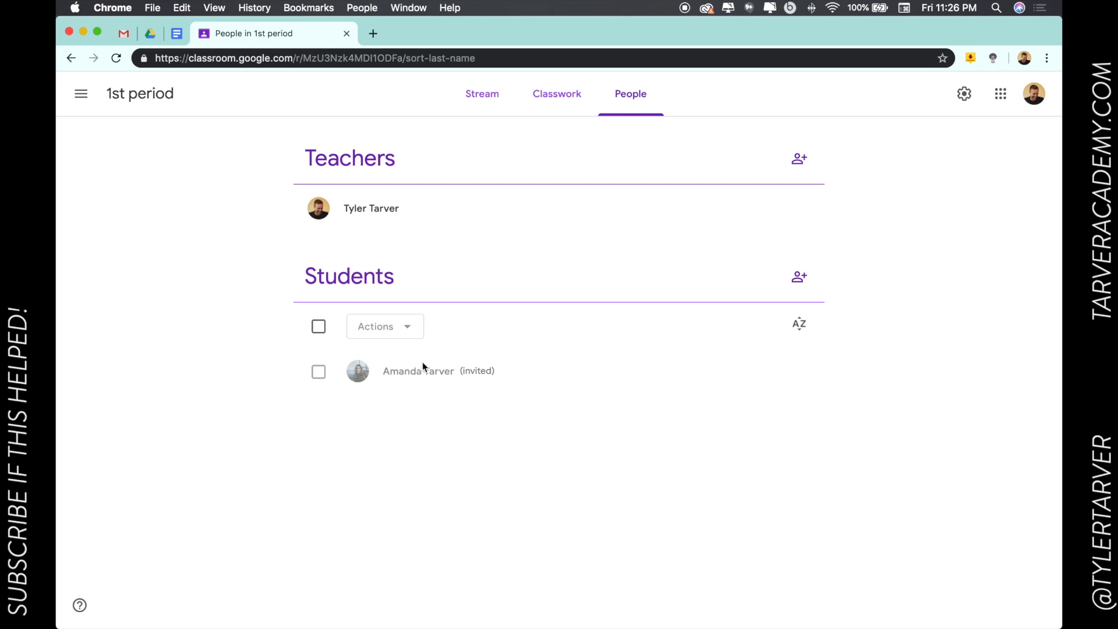
{"action": "mouse_move", "coordinate": [369, 416]}
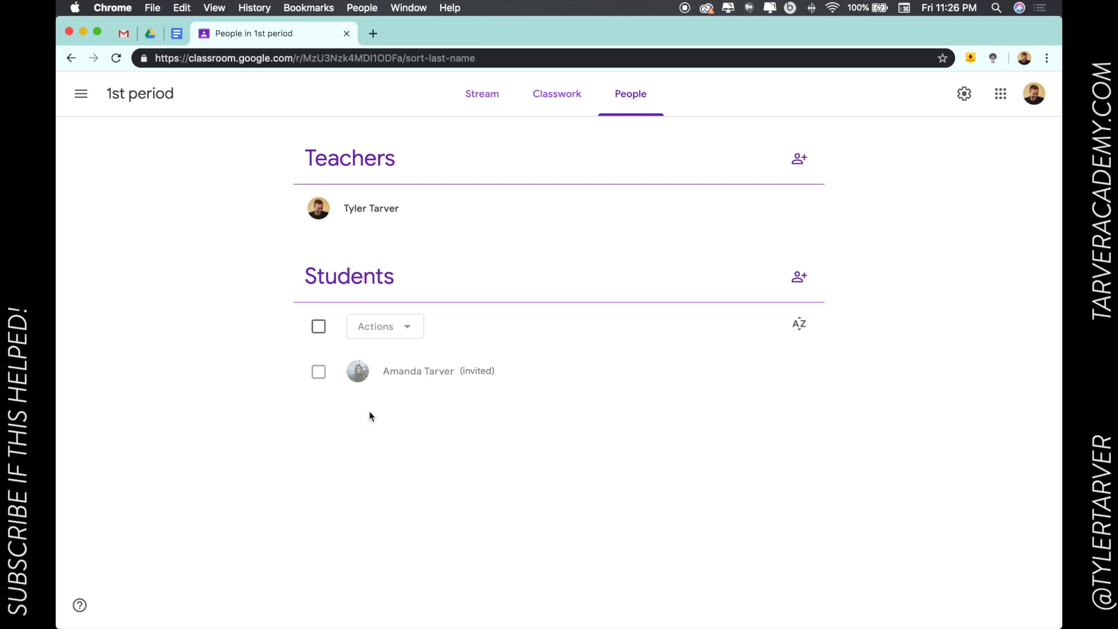
{"action": "mouse_move", "coordinate": [369, 412]}
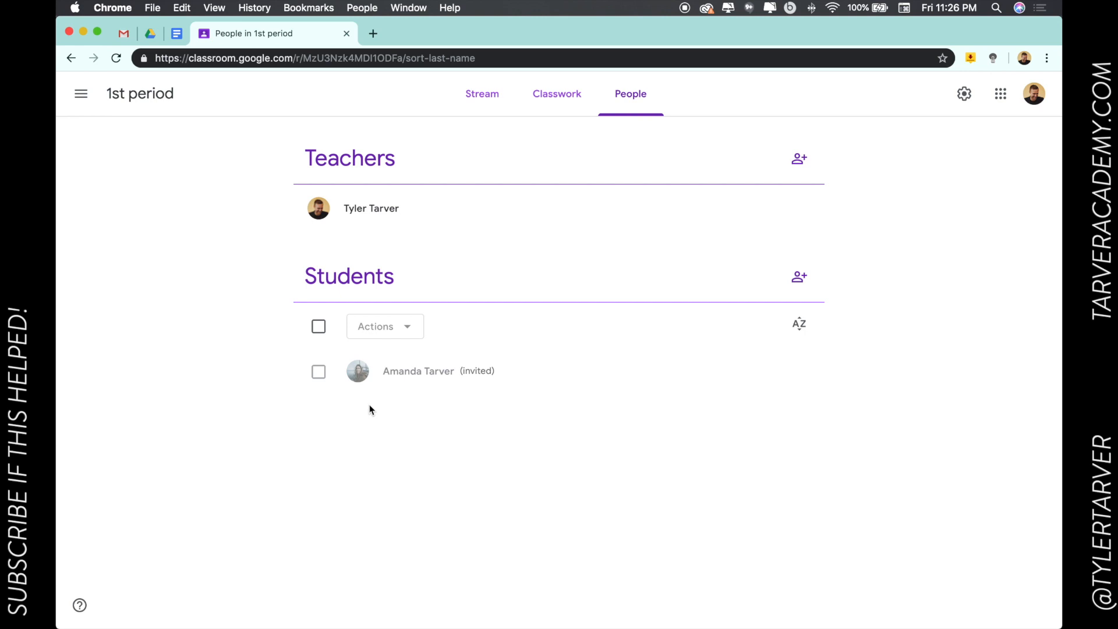
{"action": "mouse_move", "coordinate": [286, 135]}
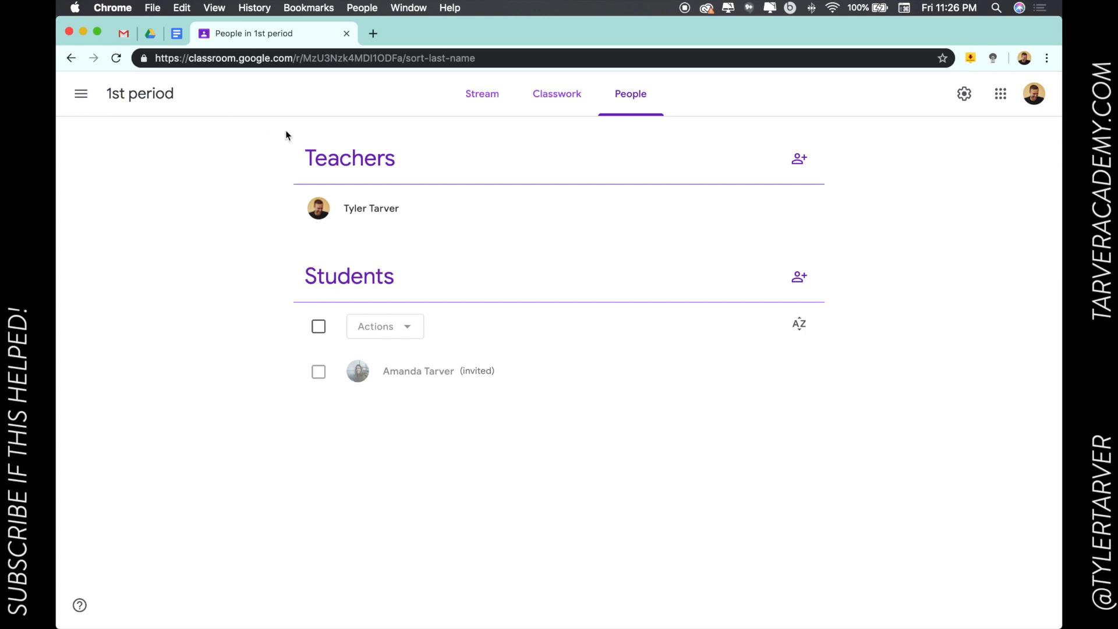
{"action": "mouse_move", "coordinate": [442, 347]}
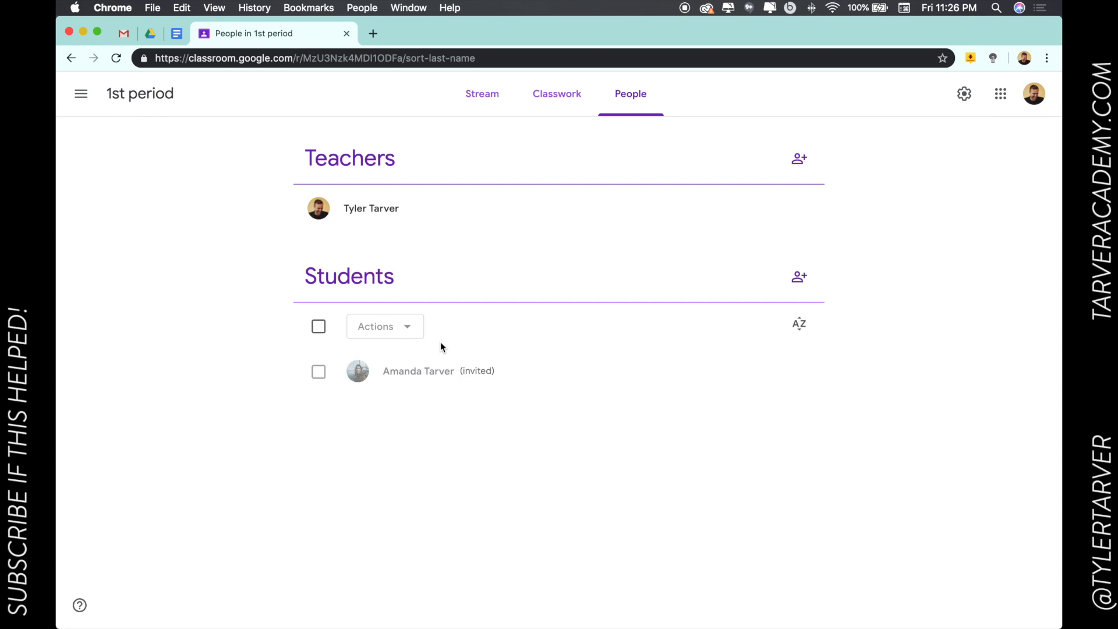
{"action": "mouse_move", "coordinate": [325, 80]}
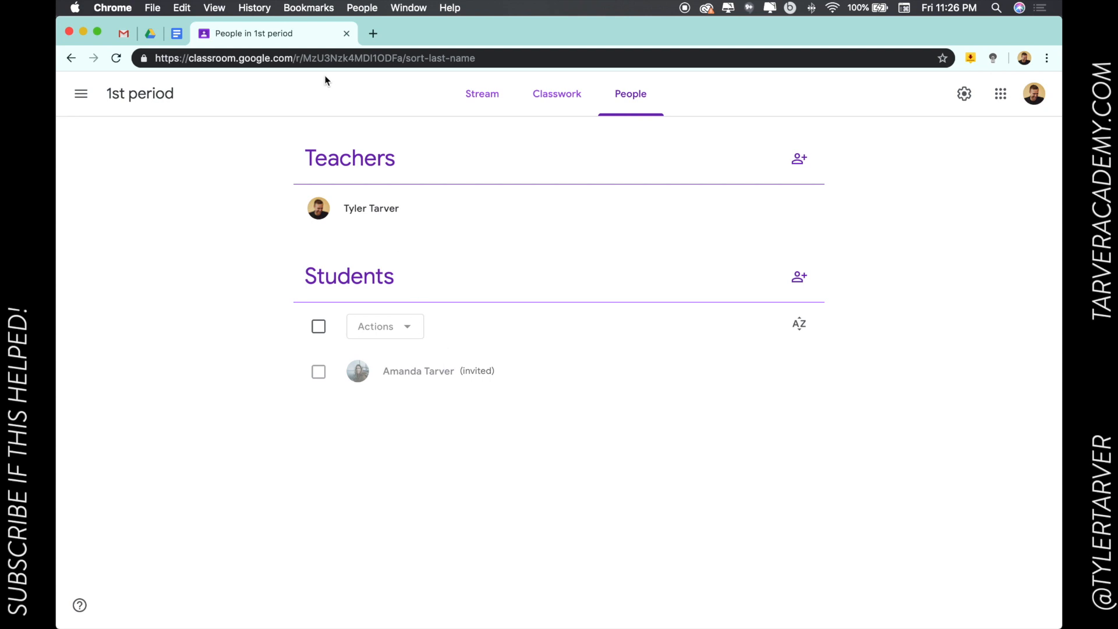